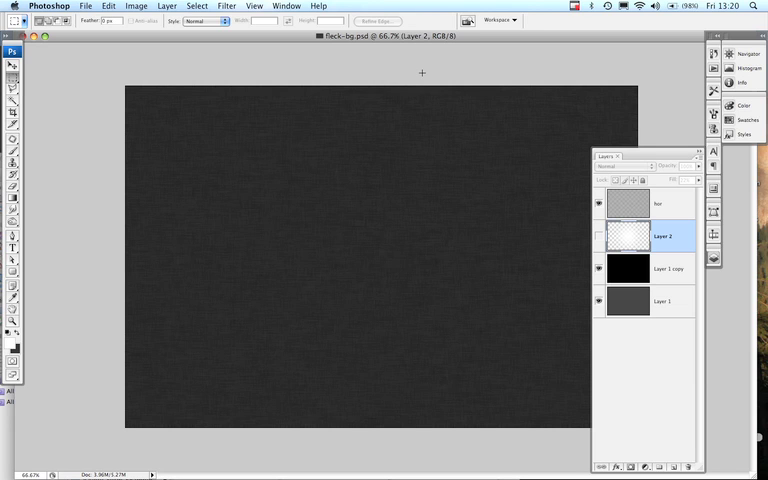
{"action": "mouse_move", "coordinate": [242, 212]}
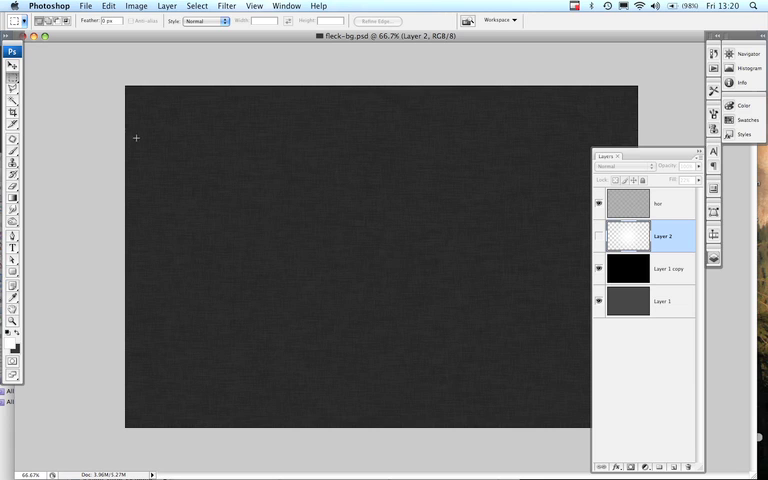
Step: Create a new 1440×960 px document with a transparent background
{"action": "left_click", "coordinate": [84, 6]}
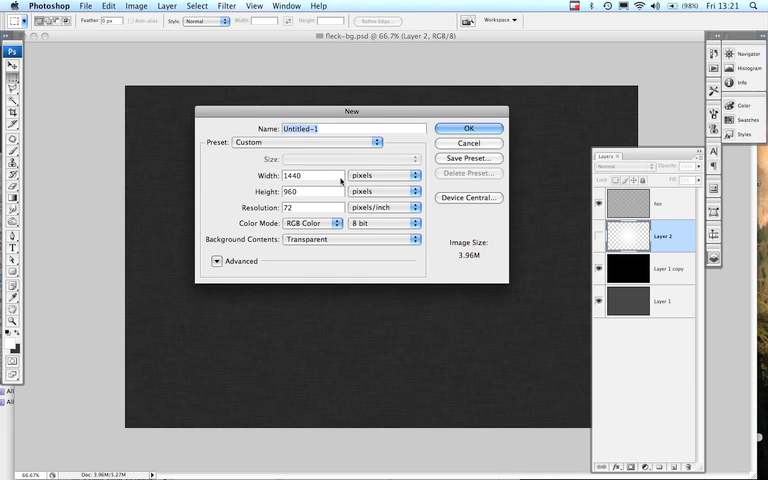
{"action": "mouse_move", "coordinate": [416, 148]}
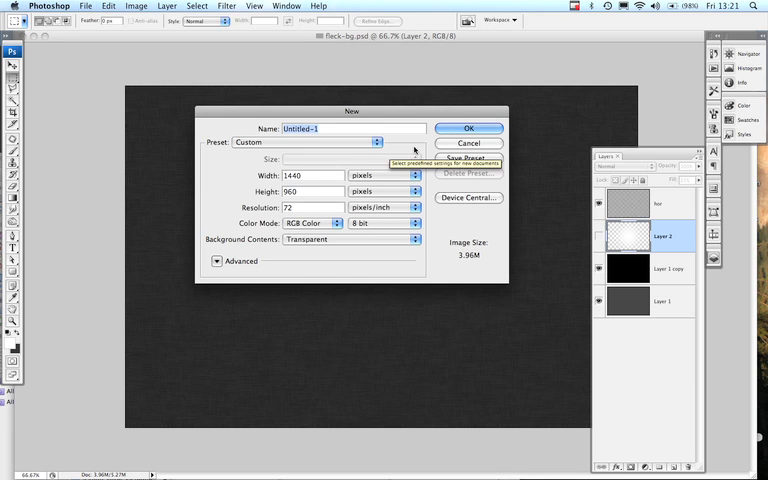
{"action": "left_click", "coordinate": [468, 128]}
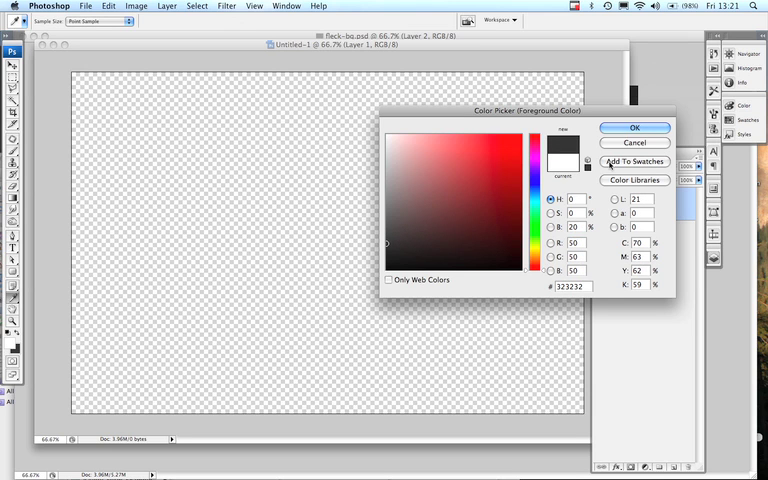
Step: Confirm dark grey as foreground, fill Layer 1 with it, and add a new empty layer
{"action": "left_click", "coordinate": [634, 128]}
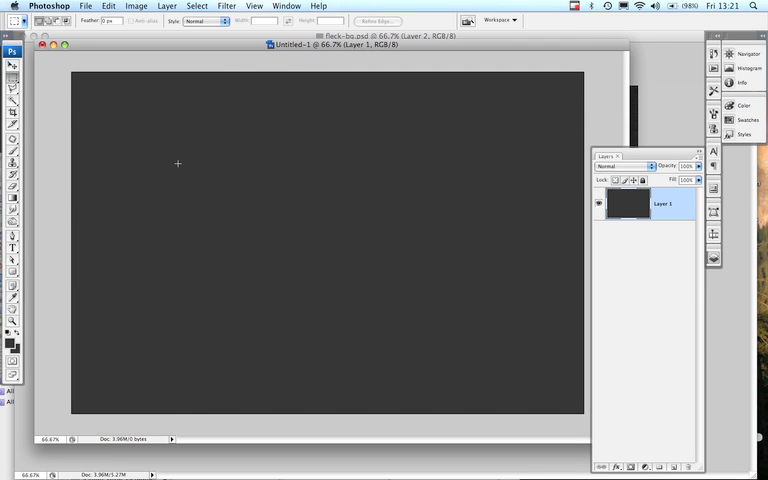
{"action": "mouse_move", "coordinate": [520, 280]}
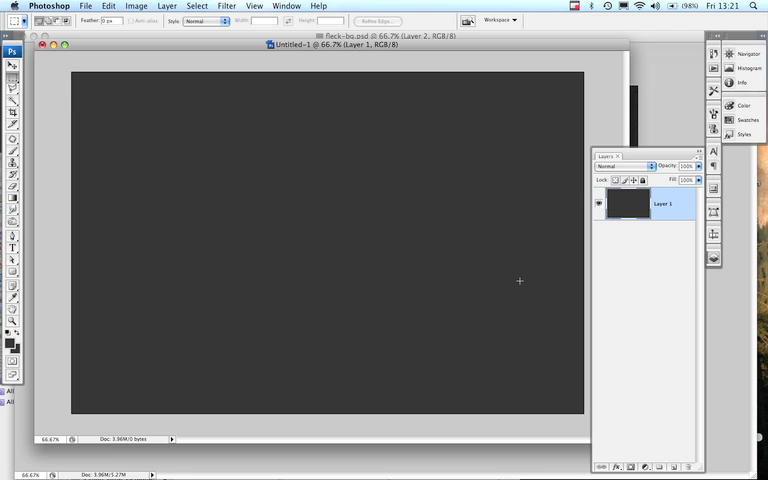
{"action": "mouse_move", "coordinate": [650, 356]}
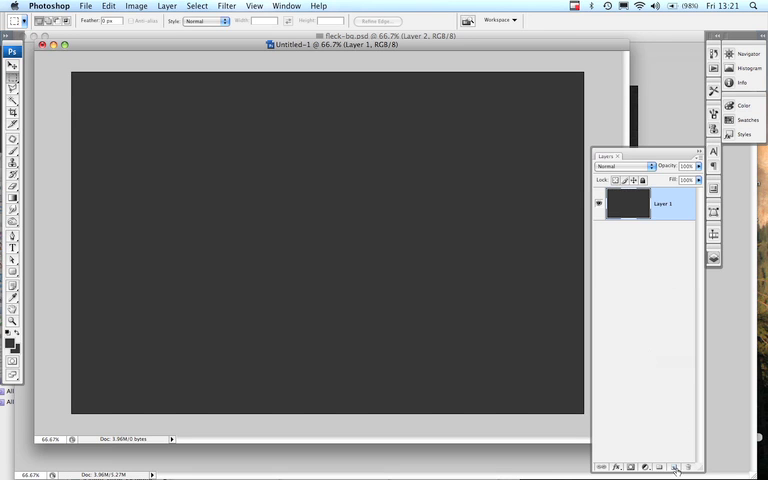
{"action": "left_click", "coordinate": [676, 466]}
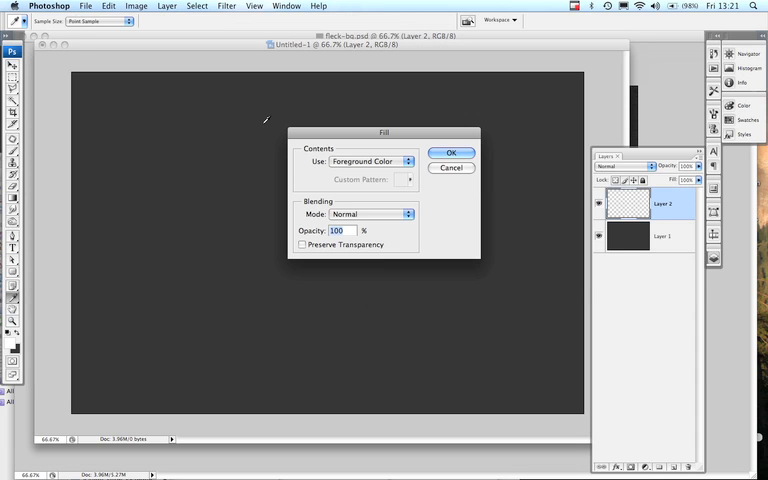
Step: Fill the second layer so it can receive monochromatic noise
{"action": "left_click", "coordinate": [452, 152]}
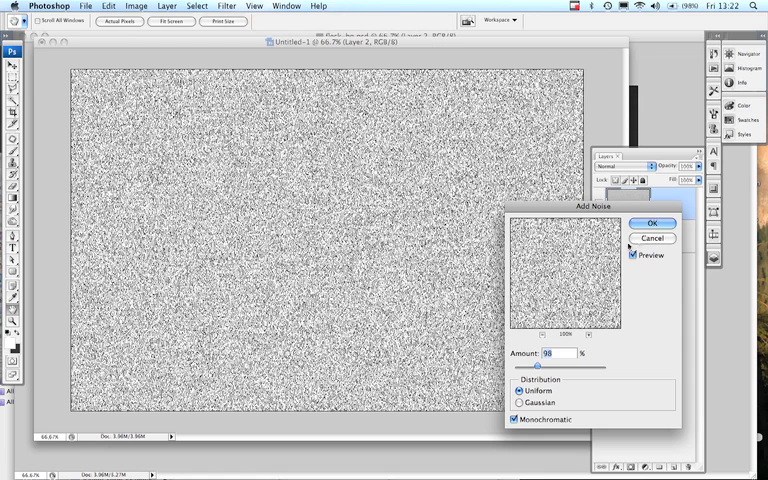
Step: Apply the monochromatic noise to Layer 2 and duplicate it as Layer 2 copy
{"action": "left_click", "coordinate": [652, 222]}
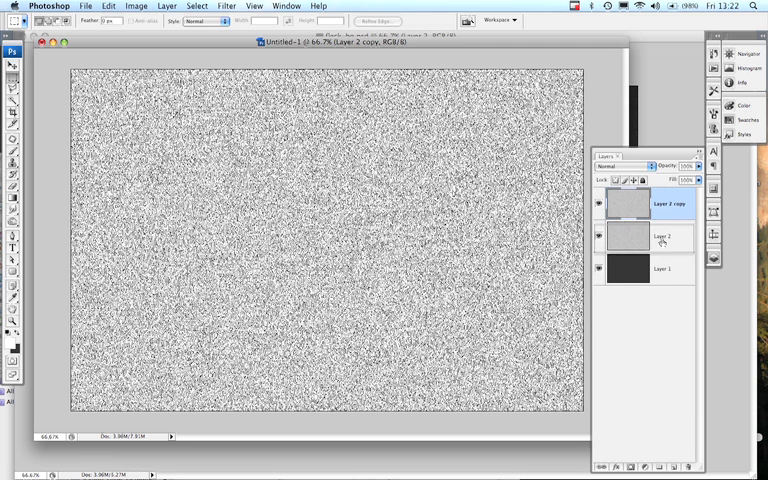
{"action": "left_click", "coordinate": [664, 236]}
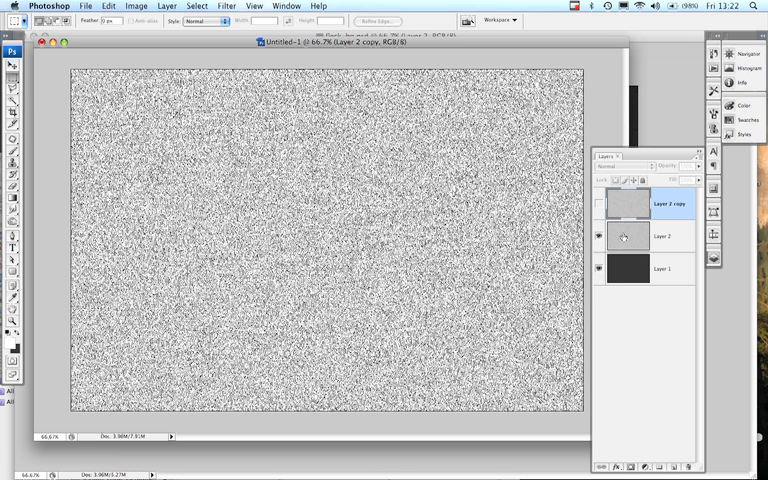
Step: Motion-blur Layer 2 vertically into fine streaks
{"action": "left_click", "coordinate": [224, 6]}
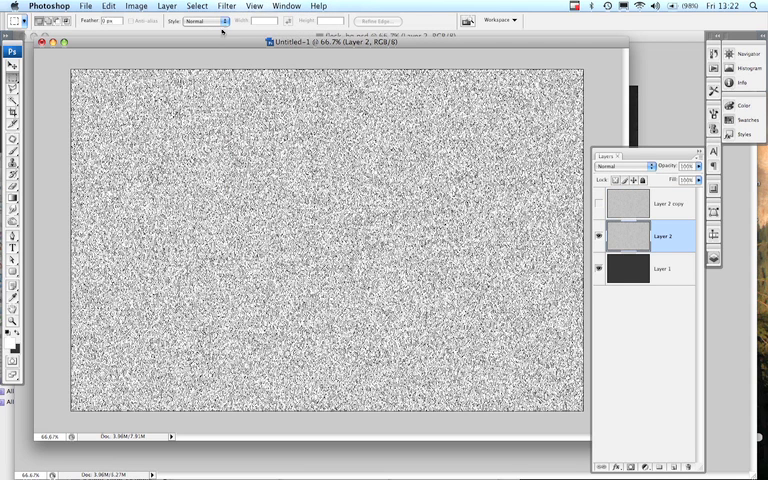
{"action": "left_click", "coordinate": [226, 4]}
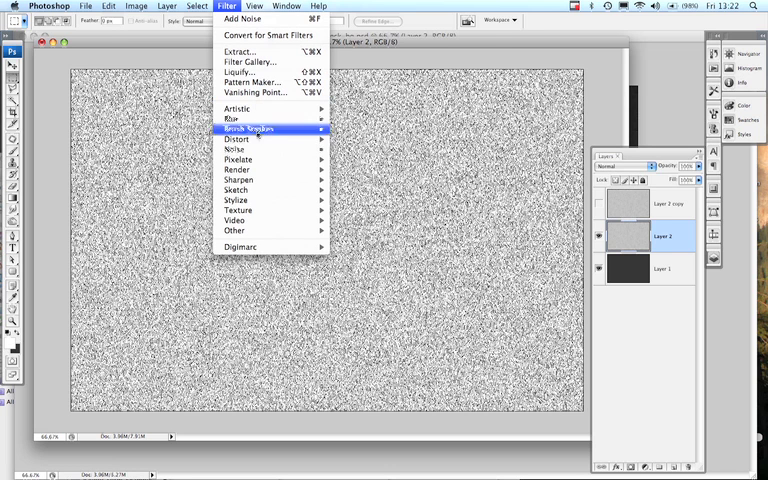
{"action": "mouse_move", "coordinate": [232, 120]}
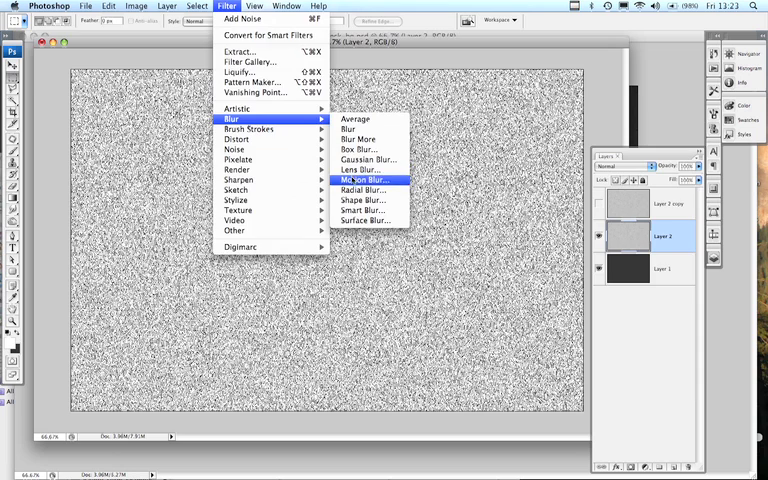
{"action": "left_click", "coordinate": [364, 180]}
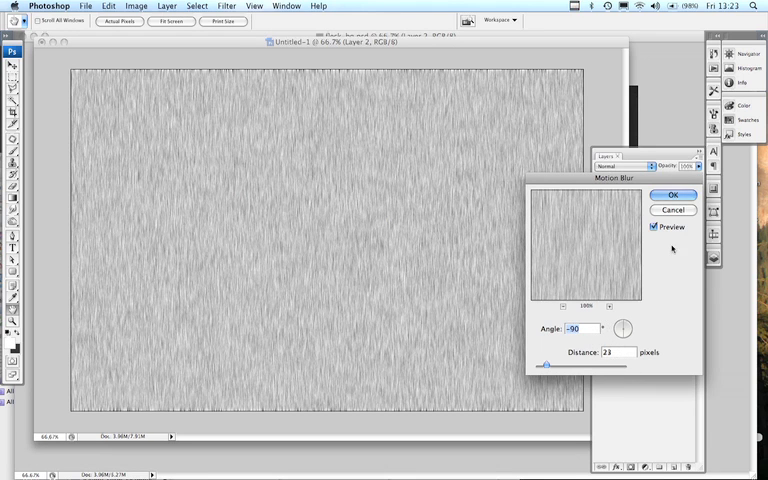
{"action": "left_click", "coordinate": [672, 194]}
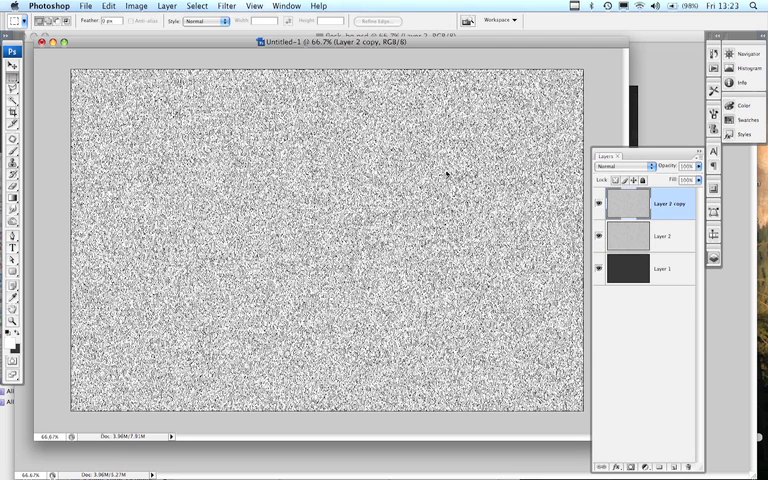
Step: Motion-blur Layer 2 copy horizontally at 0° into fine streaks
{"action": "left_click", "coordinate": [228, 6]}
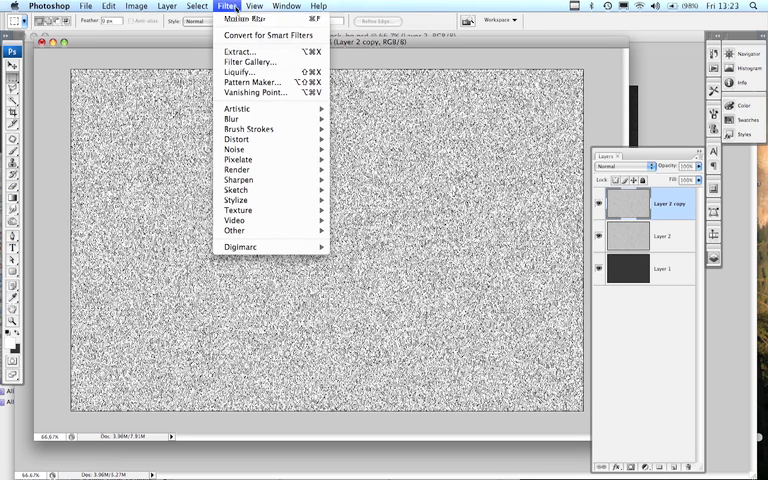
{"action": "mouse_move", "coordinate": [232, 118]}
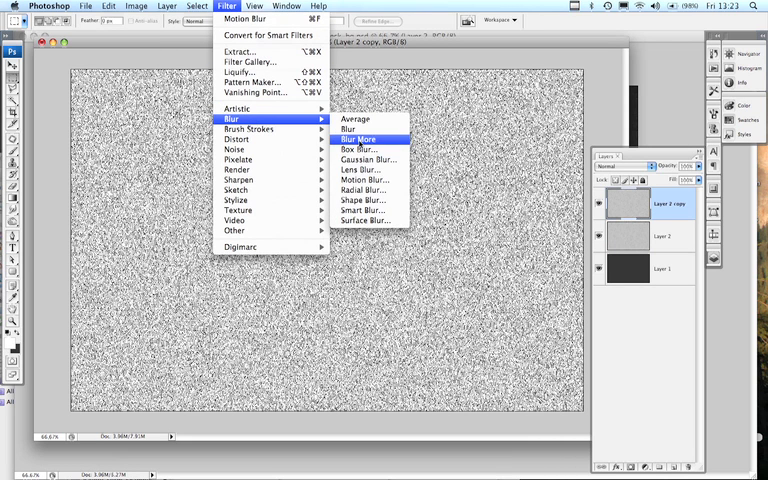
{"action": "mouse_move", "coordinate": [364, 180]}
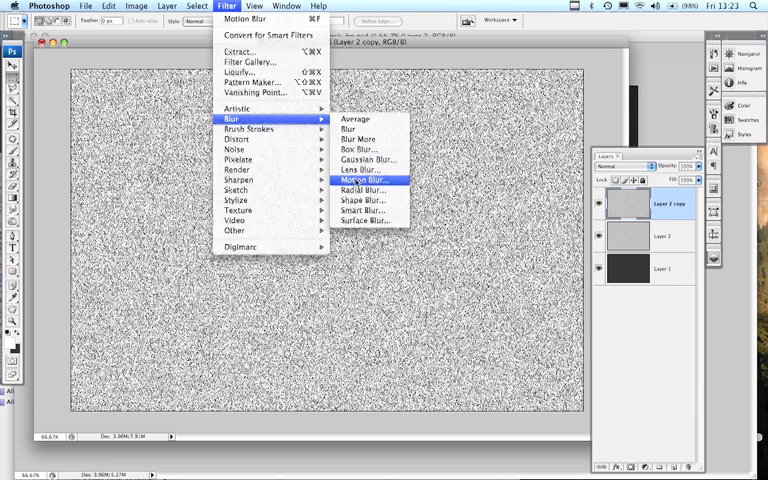
{"action": "left_click", "coordinate": [364, 180]}
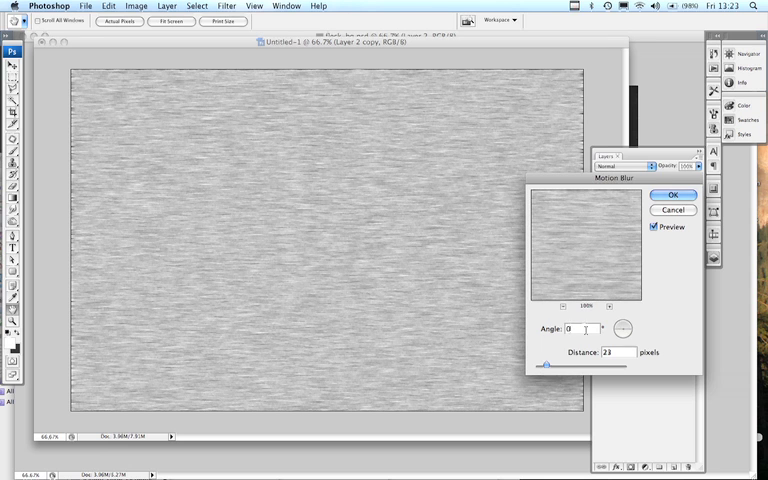
{"action": "left_click", "coordinate": [672, 194]}
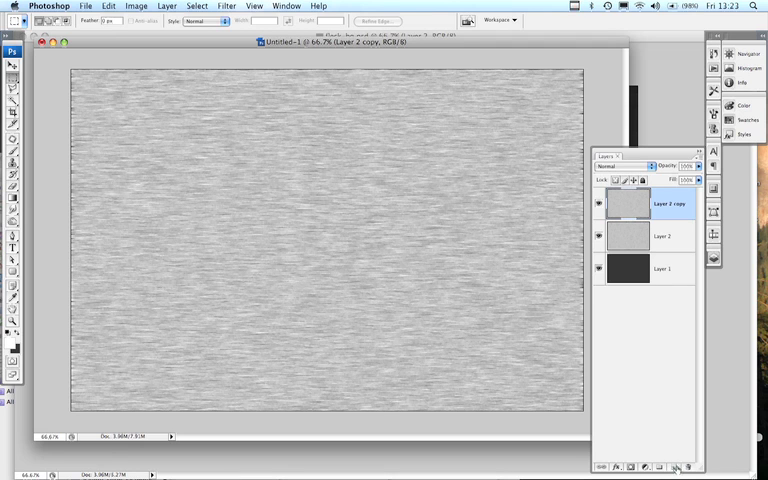
Step: Add a black-filled layer and cover it with uniform monochromatic noise
{"action": "left_click", "coordinate": [676, 466]}
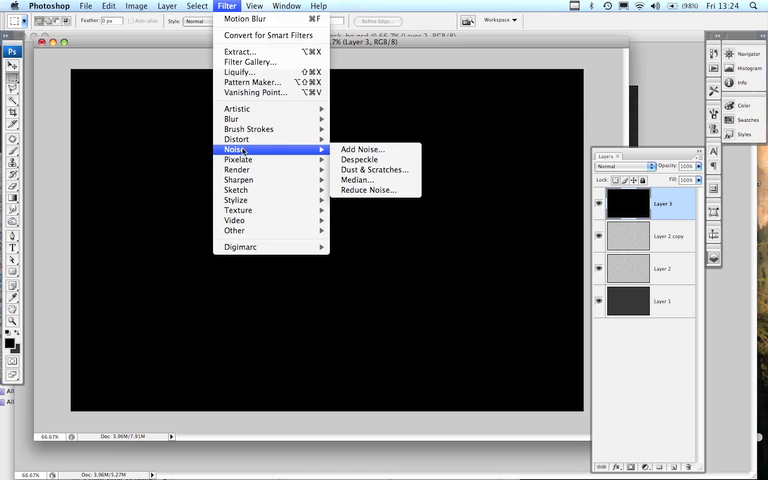
{"action": "left_click", "coordinate": [360, 148]}
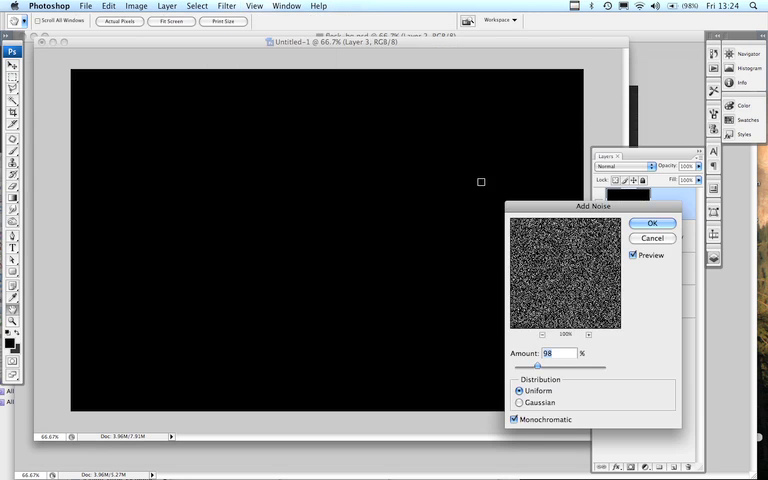
{"action": "left_click", "coordinate": [652, 222]}
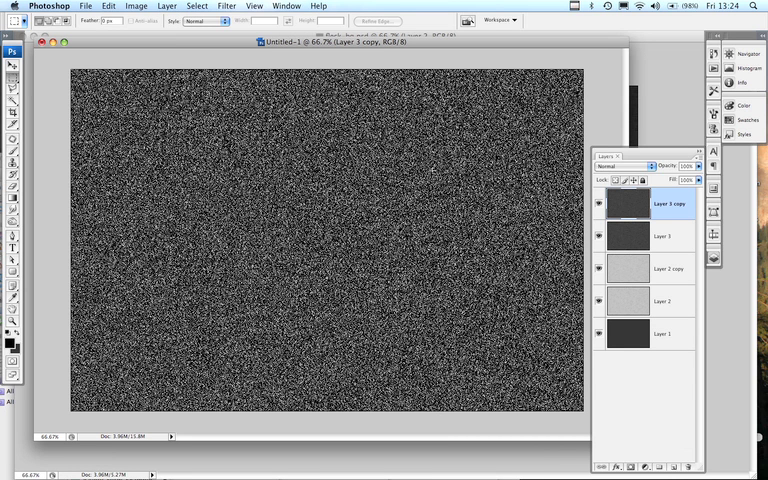
Step: Motion-blur Layer 3 copy horizontally at 0° and Layer 3 vertically at 90°
{"action": "left_click", "coordinate": [224, 4]}
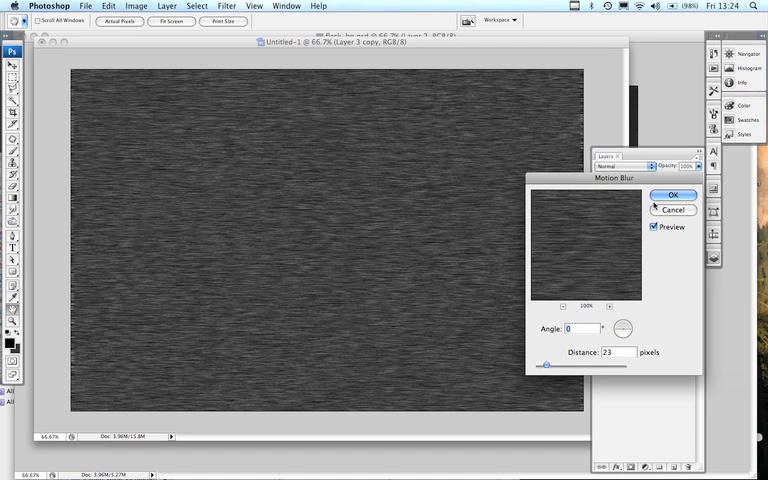
{"action": "left_click", "coordinate": [676, 194]}
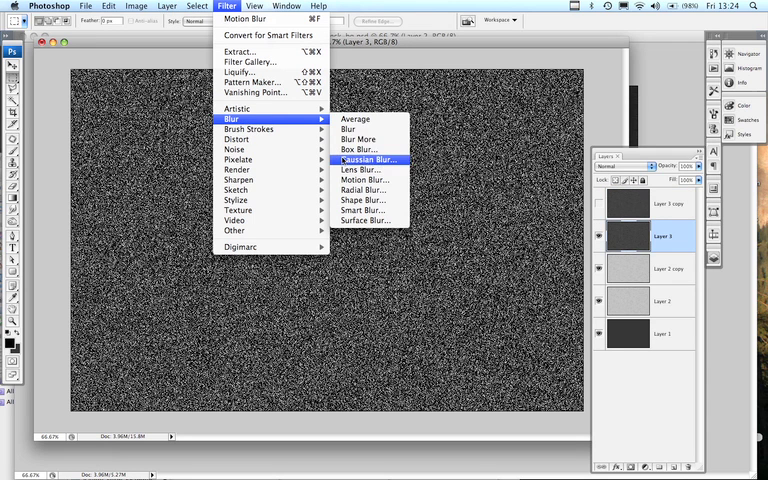
{"action": "left_click", "coordinate": [362, 180]}
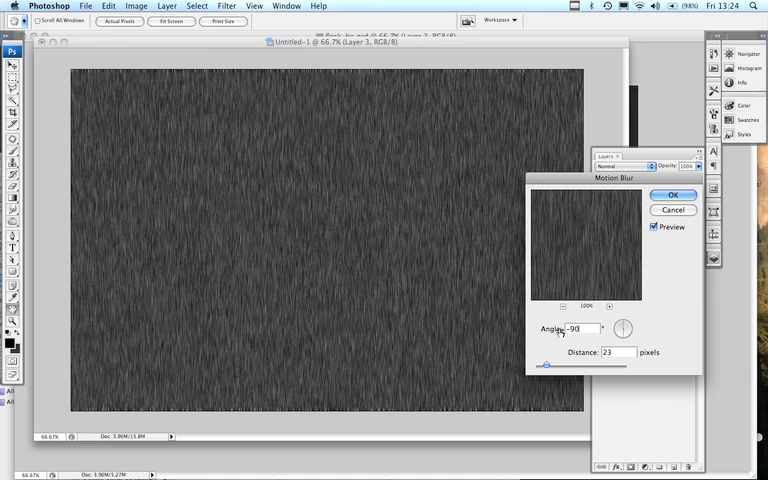
{"action": "left_click", "coordinate": [676, 196]}
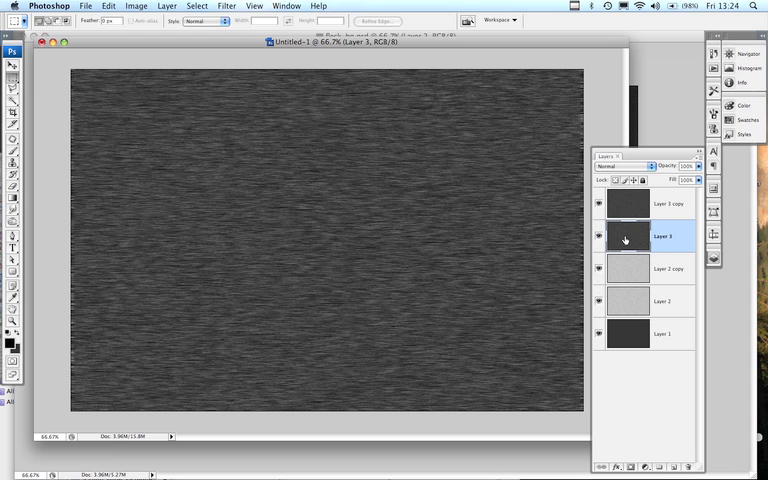
{"action": "mouse_move", "coordinate": [630, 384]}
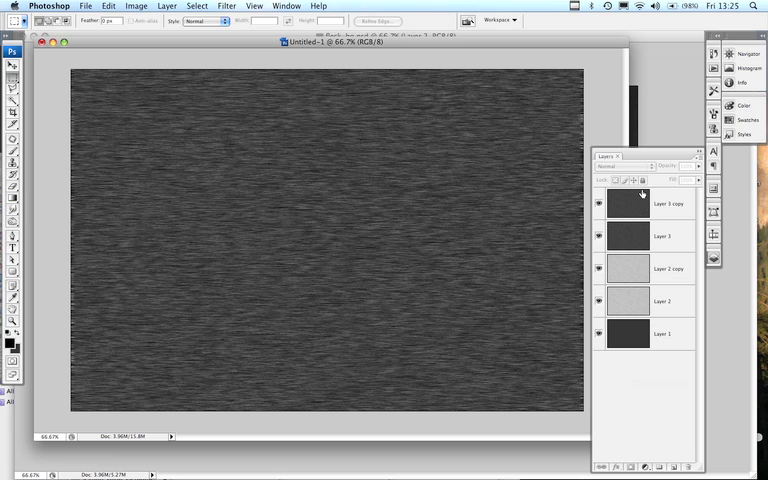
Step: Set Fill to 25% on Layer 3 copy, Layer 3, Layer 2 copy and Layer 2
{"action": "left_click", "coordinate": [668, 204]}
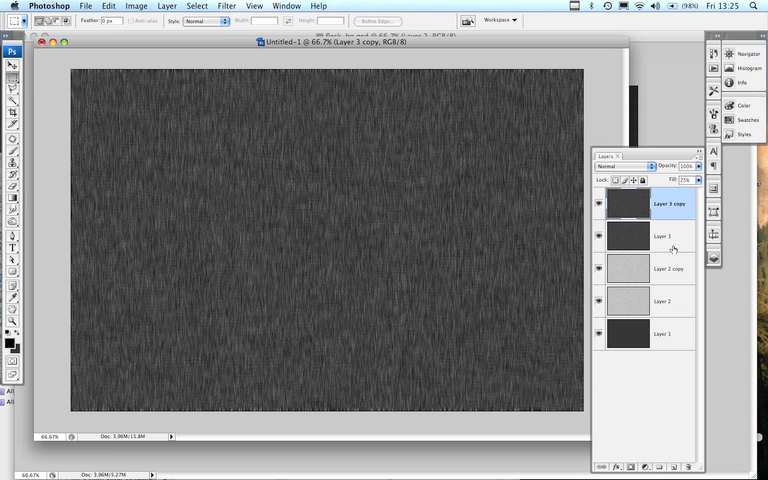
{"action": "left_click", "coordinate": [660, 236]}
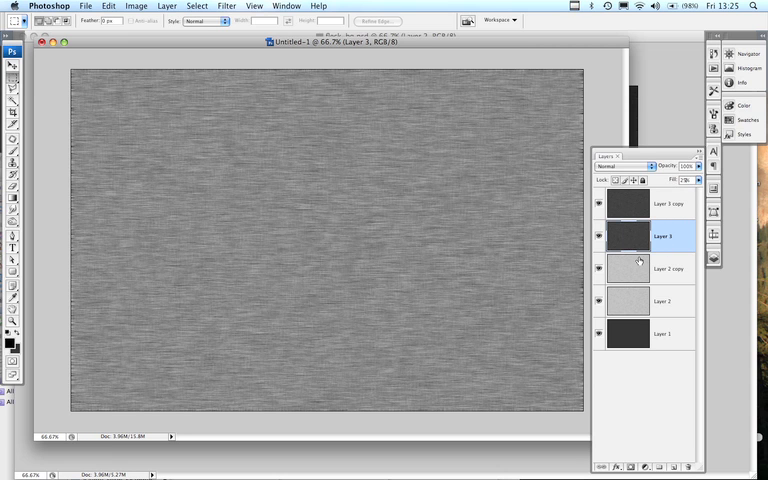
{"action": "left_click", "coordinate": [668, 268]}
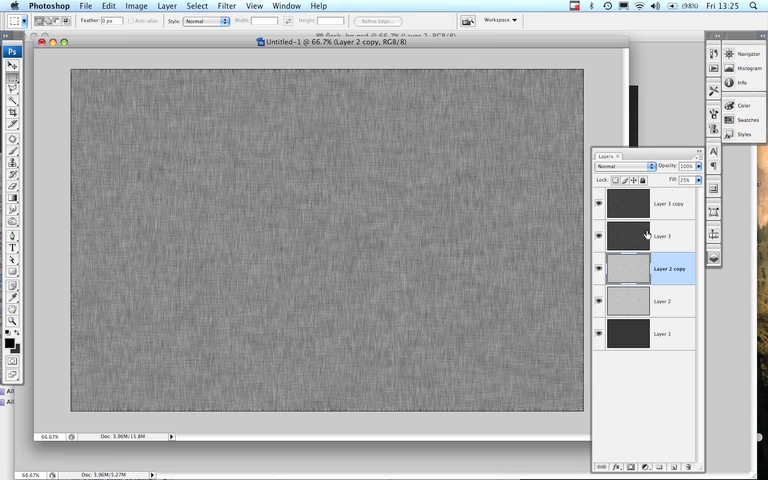
{"action": "left_click", "coordinate": [668, 300]}
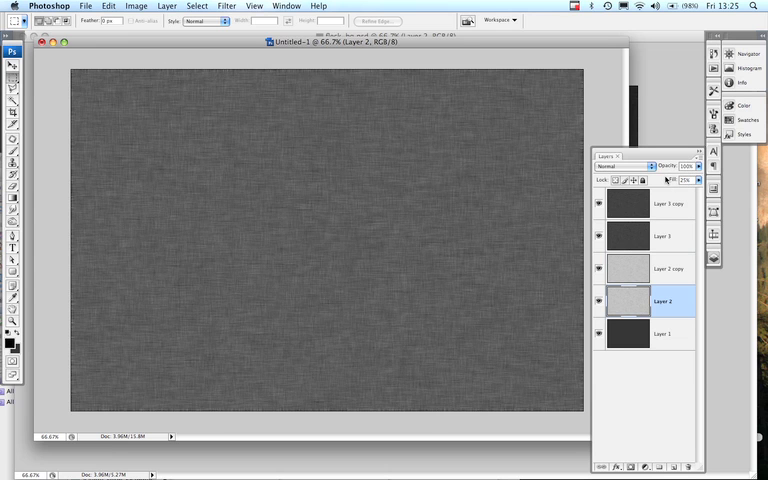
{"action": "left_click", "coordinate": [660, 334]}
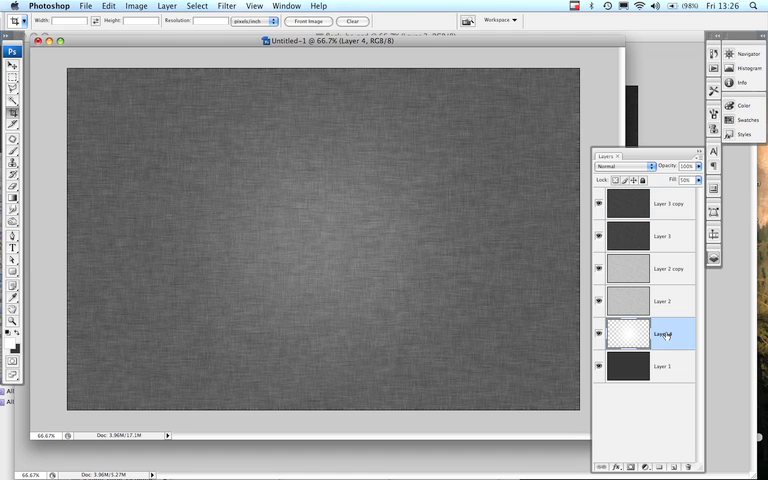
Step: Merge the visible layers over the white radial glow via Layer > Merge Visible
{"action": "left_click", "coordinate": [166, 6]}
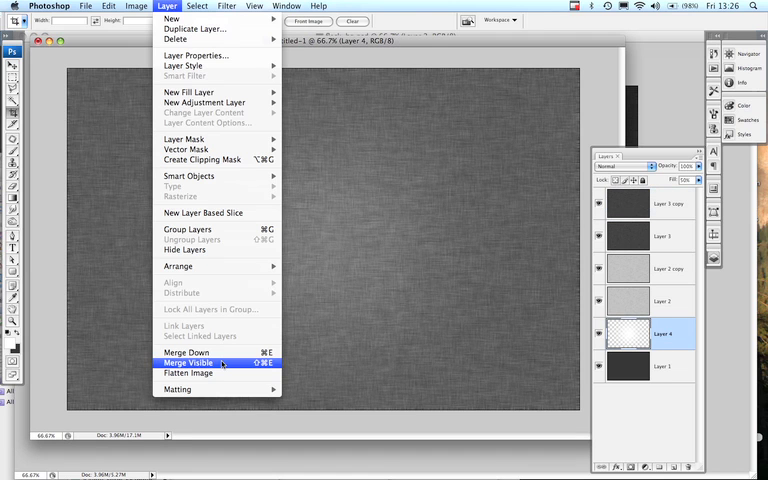